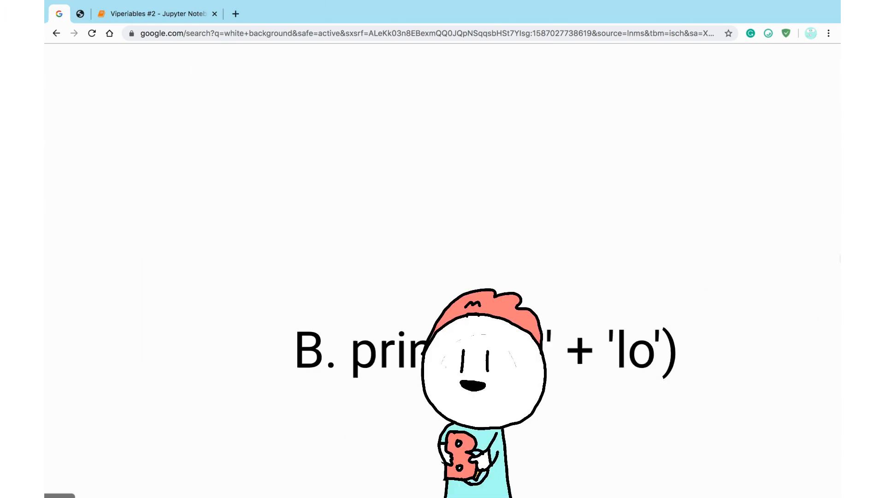
# Step: Switch to the 'Viperiables #2 - Jupyter Notebook' tab in Chrome
pyautogui.click(156, 13)
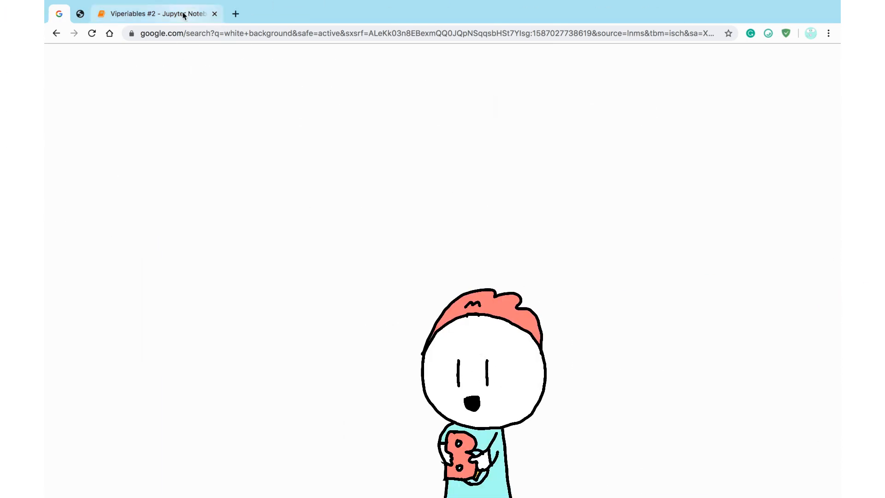
pyautogui.click(157, 13)
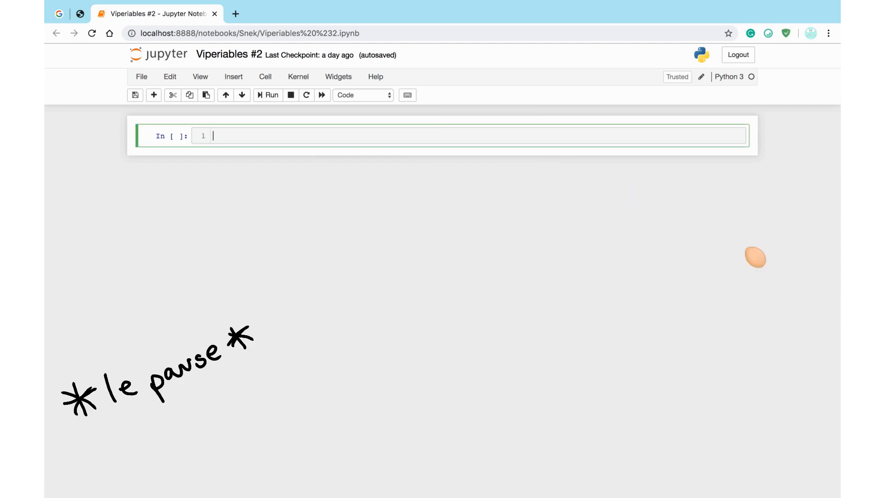
# Step: Run greeting = 'Hello', then run print('greeting') to output the literal text greeting
pyautogui.write('greetin')
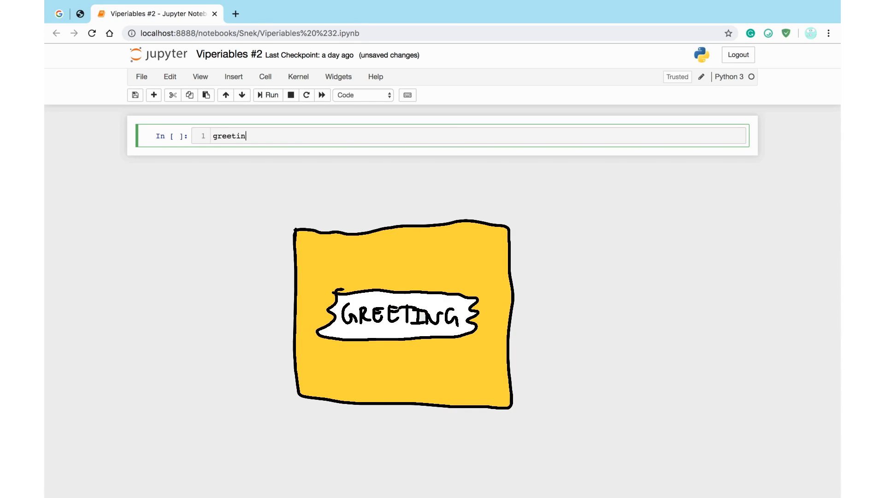
pyautogui.write("g = '")
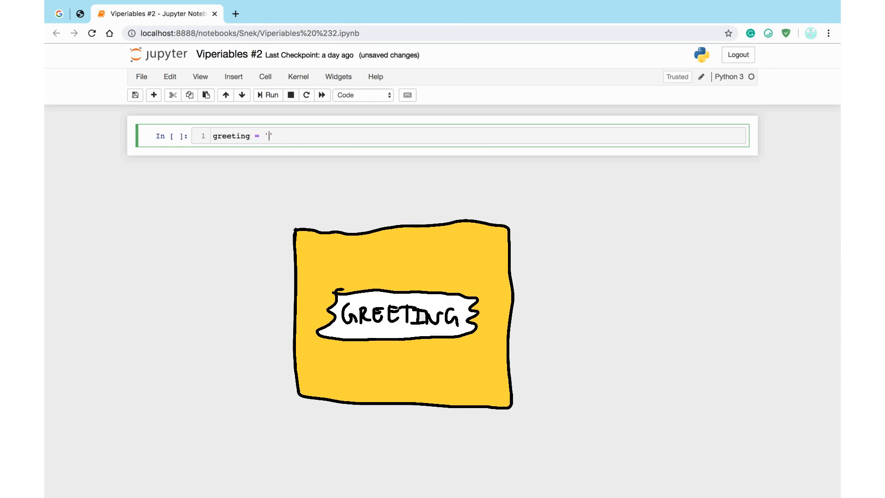
pyautogui.write('Hello')
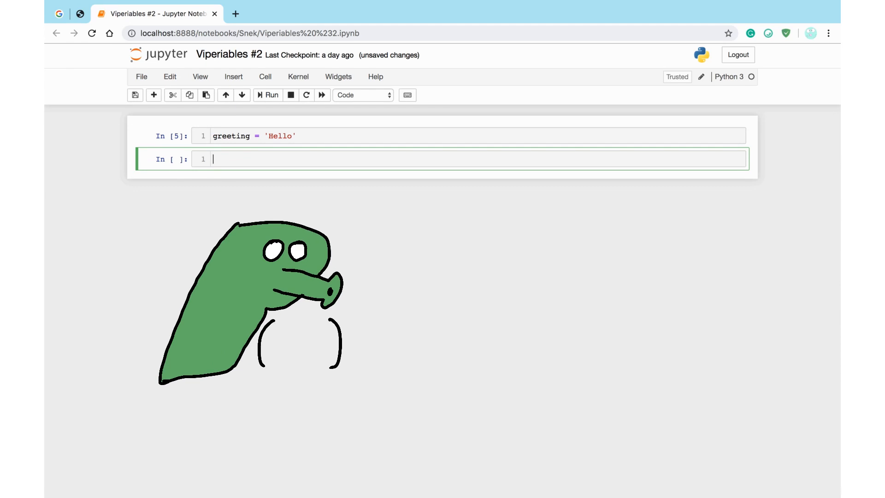
pyautogui.write('print(')
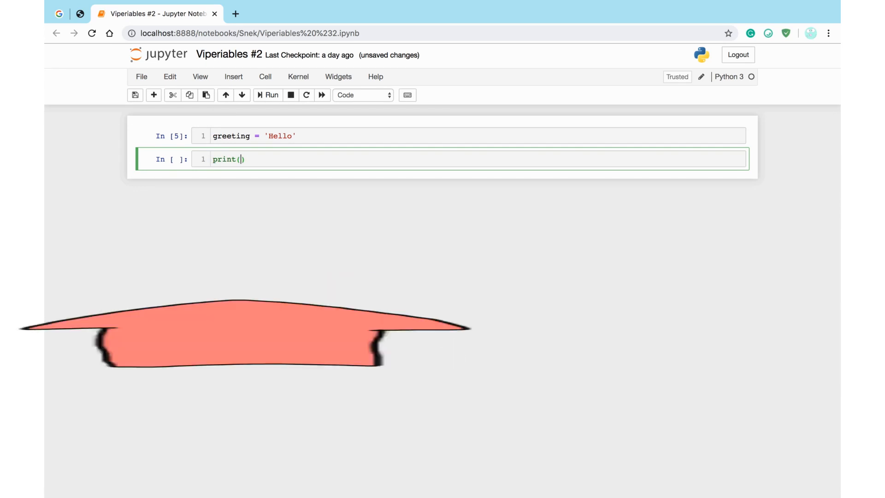
pyautogui.write("'greeting'")
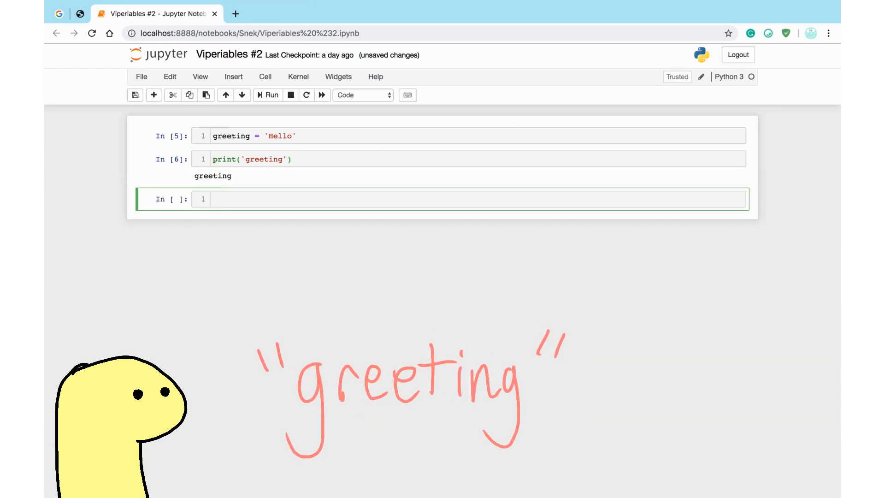
# Step: Run print(greeting) so the output shows Hello, then begin a cell with lst =
pyautogui.write('print(greeting')
pyautogui.write('lst =')
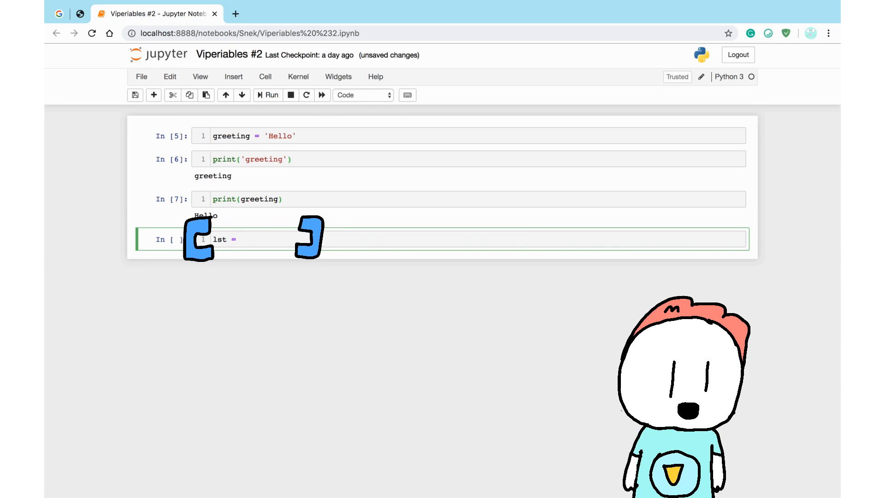
# Step: Complete and run the cell lst = ['hi','hello',1,greeting]
pyautogui.write('[]')
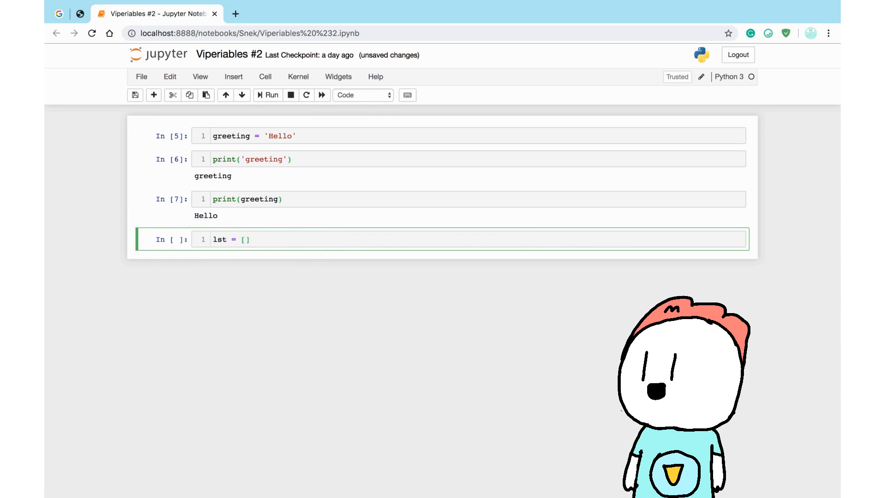
pyautogui.write("''")
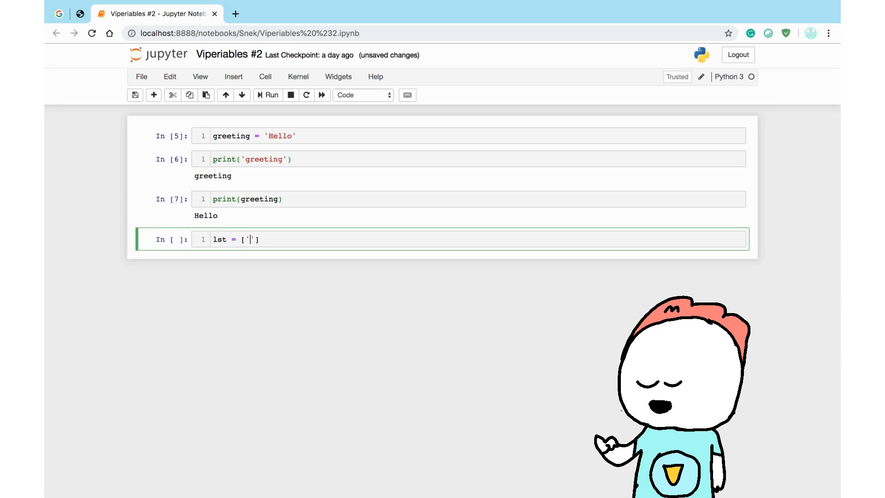
pyautogui.write('hi')
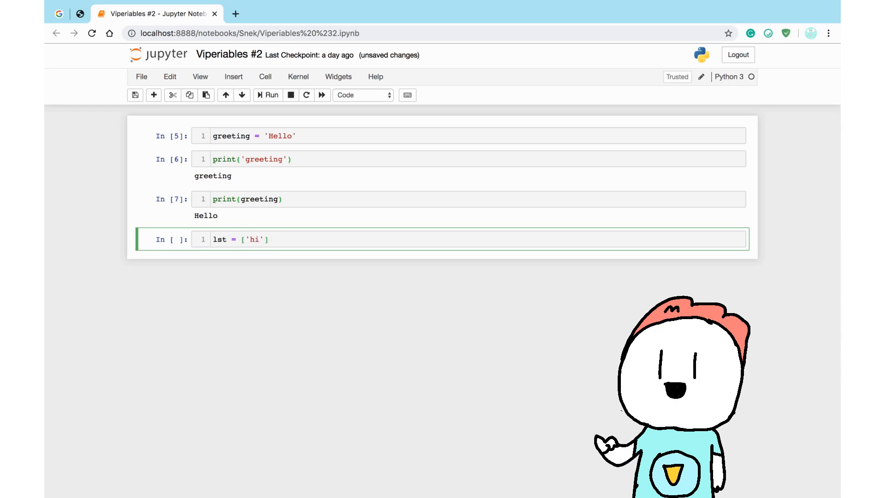
pyautogui.write(",''")
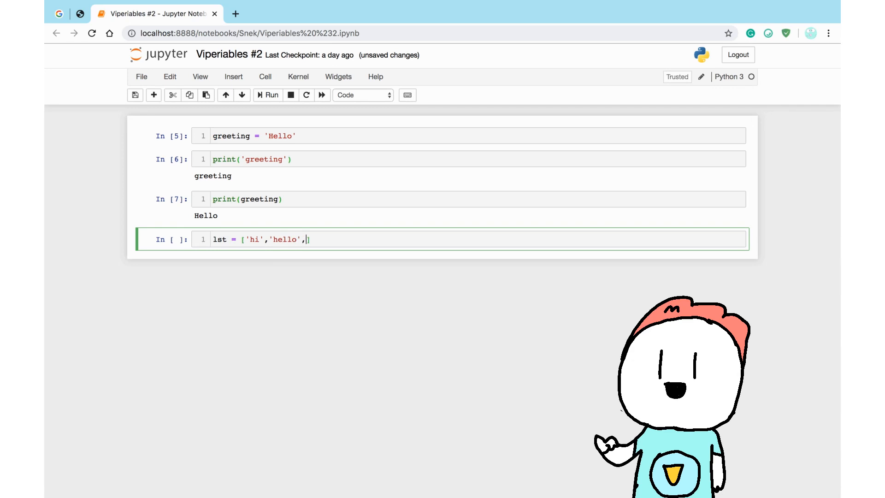
pyautogui.write('1')
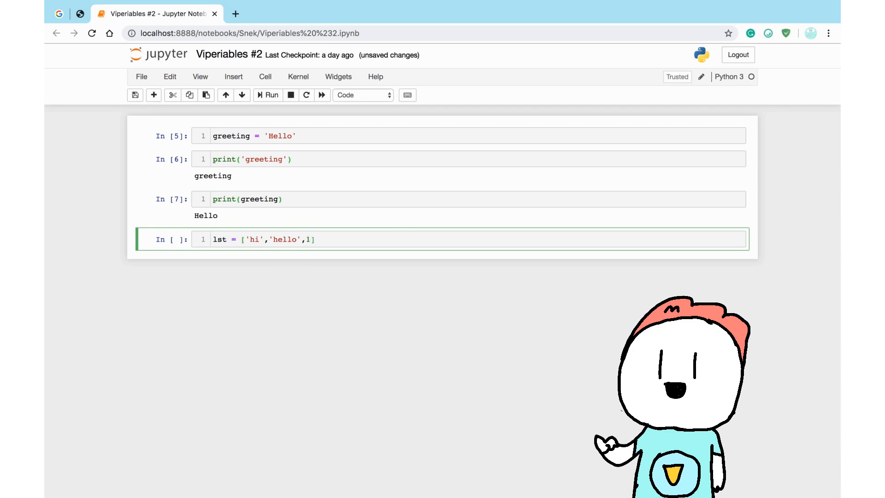
pyautogui.write(',')
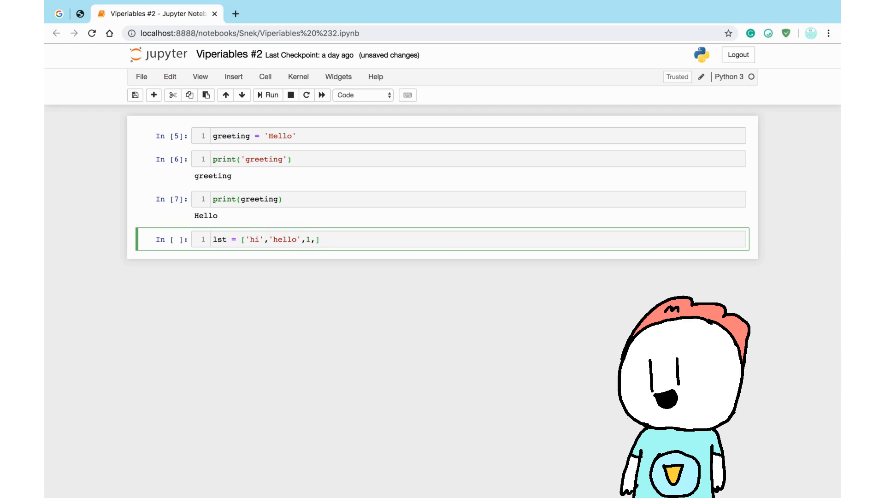
pyautogui.write('greeting')
pyautogui.write('l')
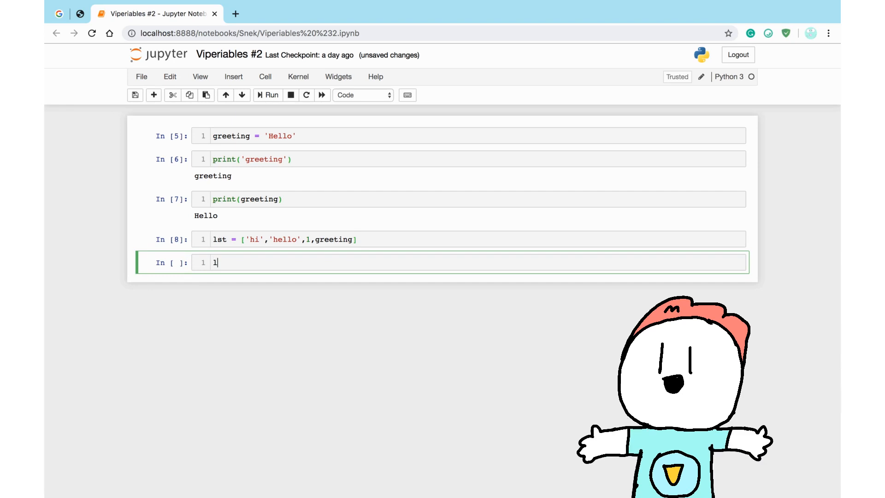
pyautogui.write('st')
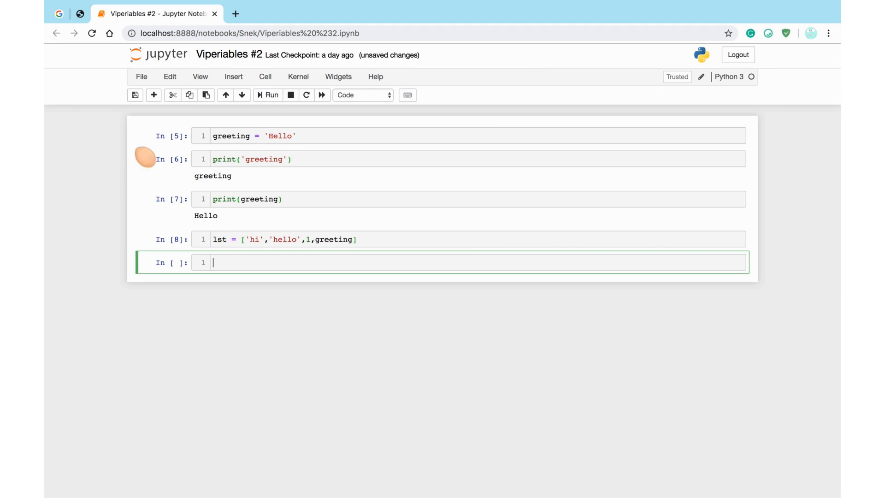
# Step: Save the raw GitHub quiz page as 'Viperiables #2.ipynb' with format set to All Files
pyautogui.click(80, 13)
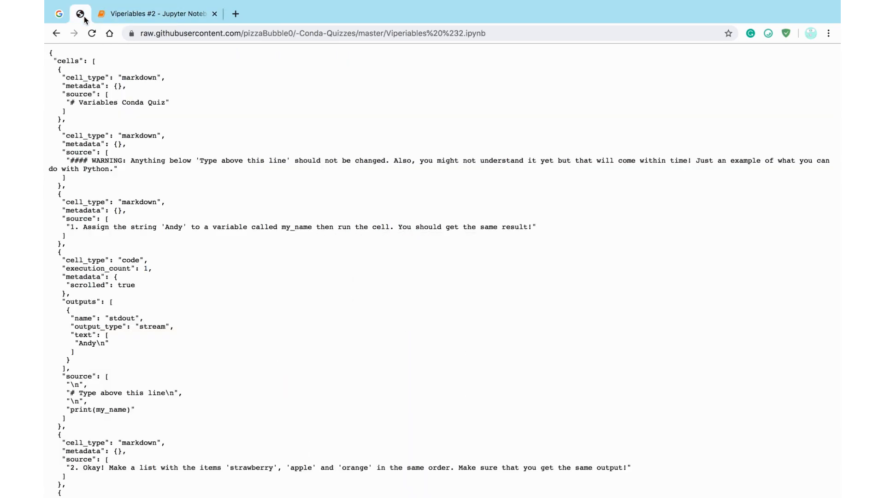
pyautogui.rightClick(519, 339)
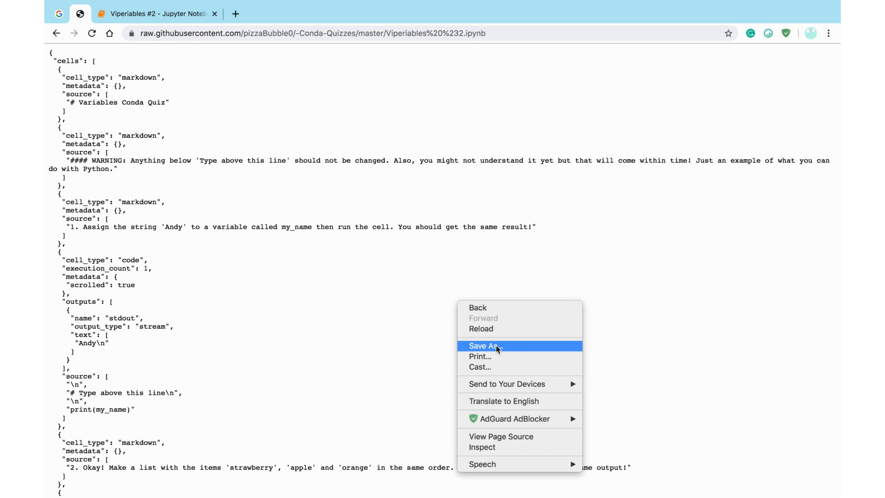
pyautogui.click(484, 346)
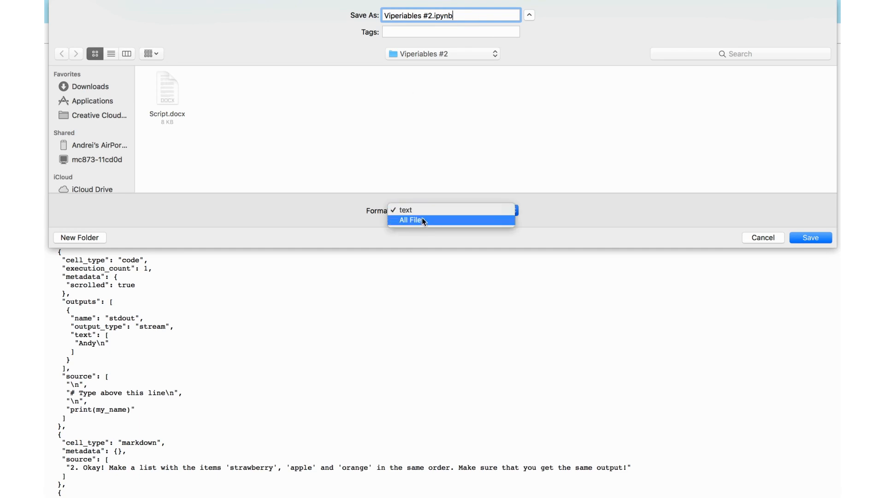
pyautogui.click(413, 219)
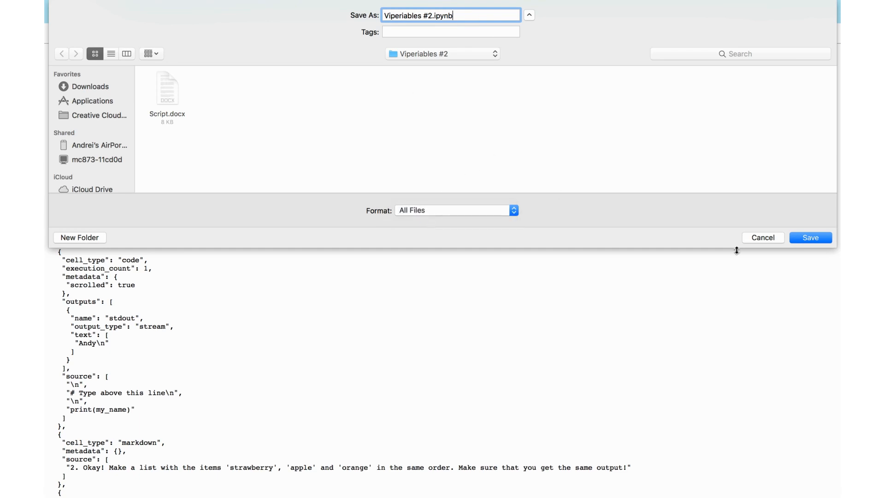
pyautogui.click(810, 237)
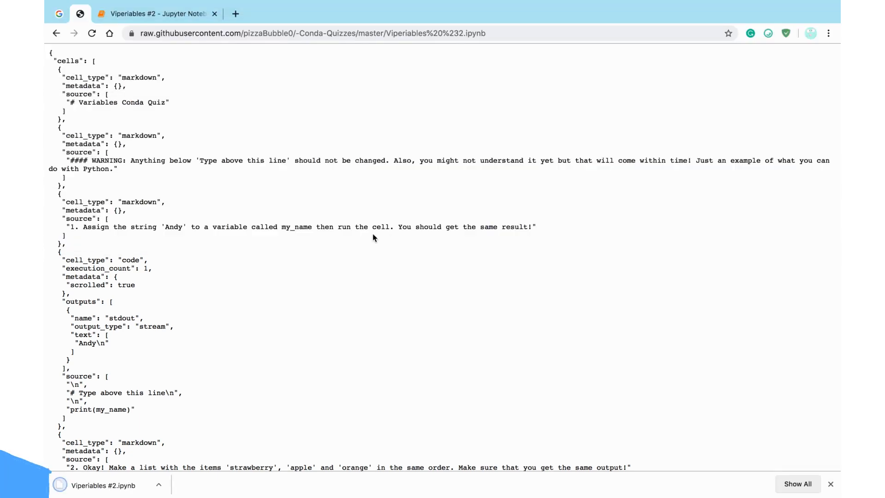